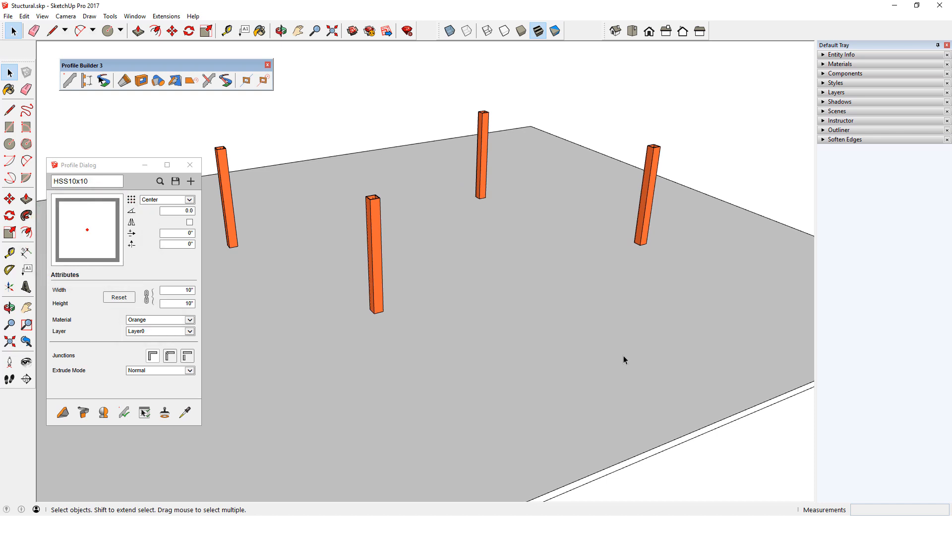
mouse_move(609, 367)
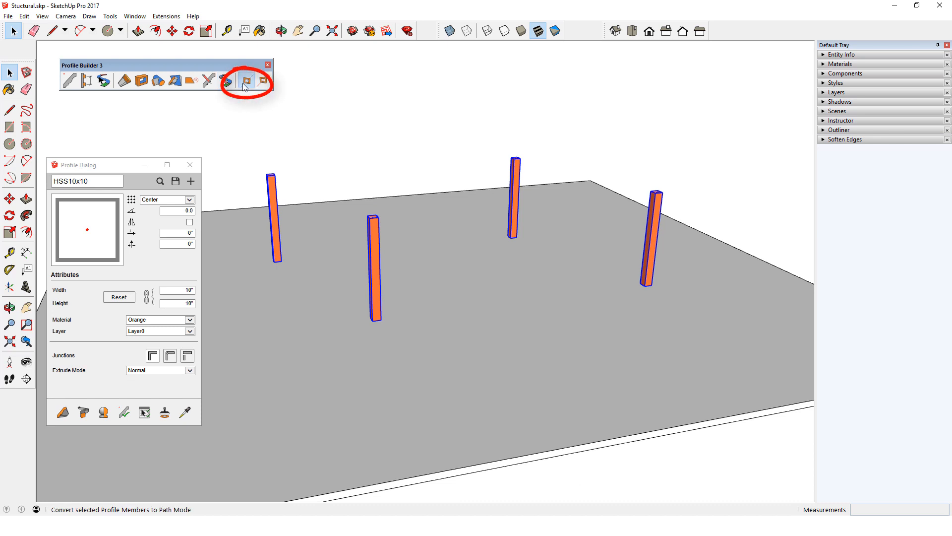
- Convert the four selected HSS10x10 columns to path mode
click(246, 80)
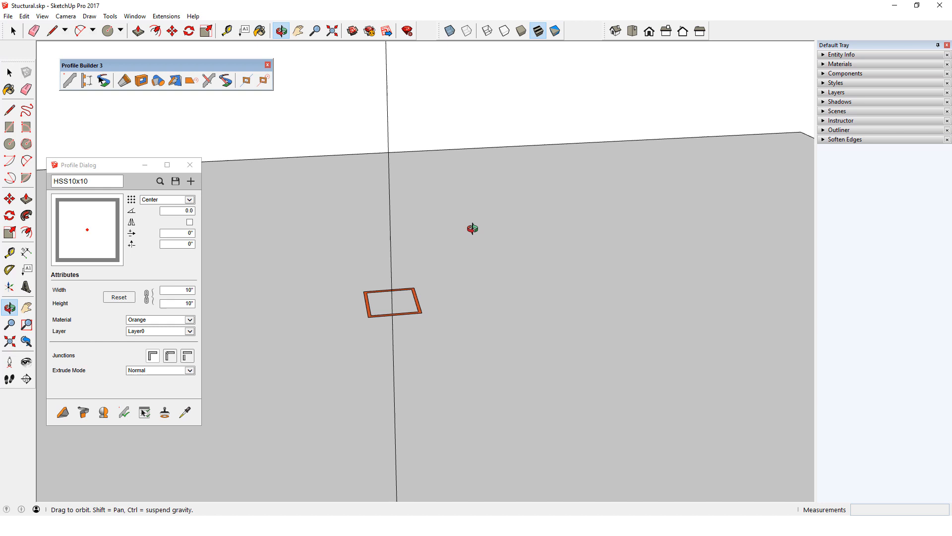
- Build blue W12X26 I-beams top-middle along the two top edges between column pairs
drag(472, 228, 528, 252)
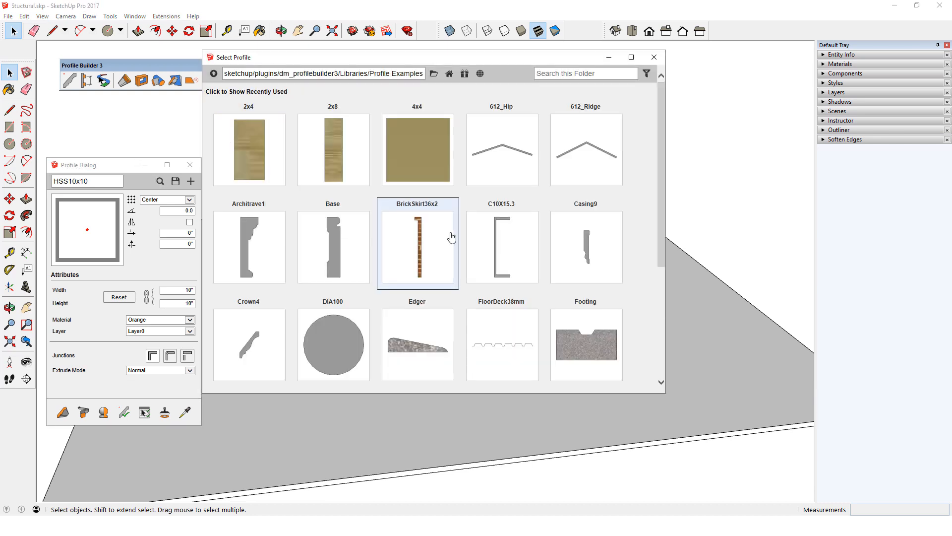
scroll(down, 3)
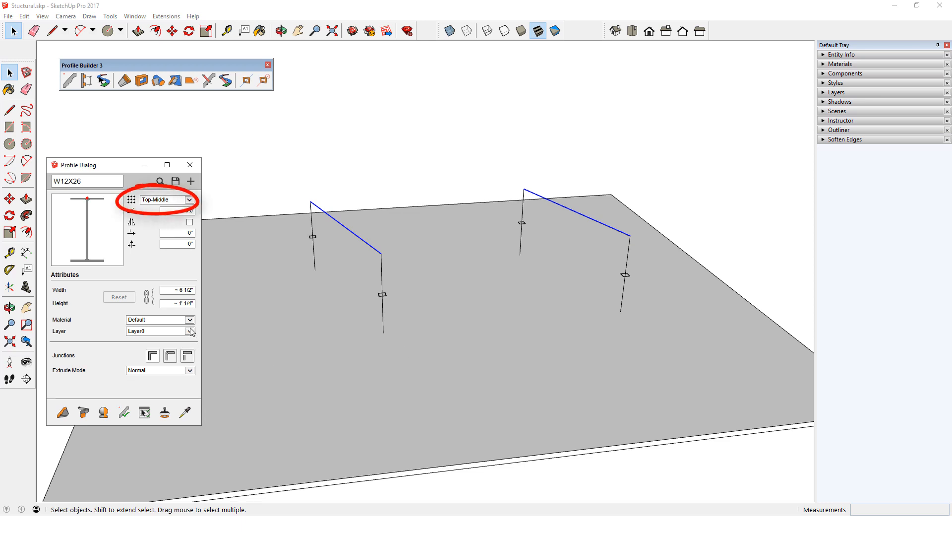
click(189, 319)
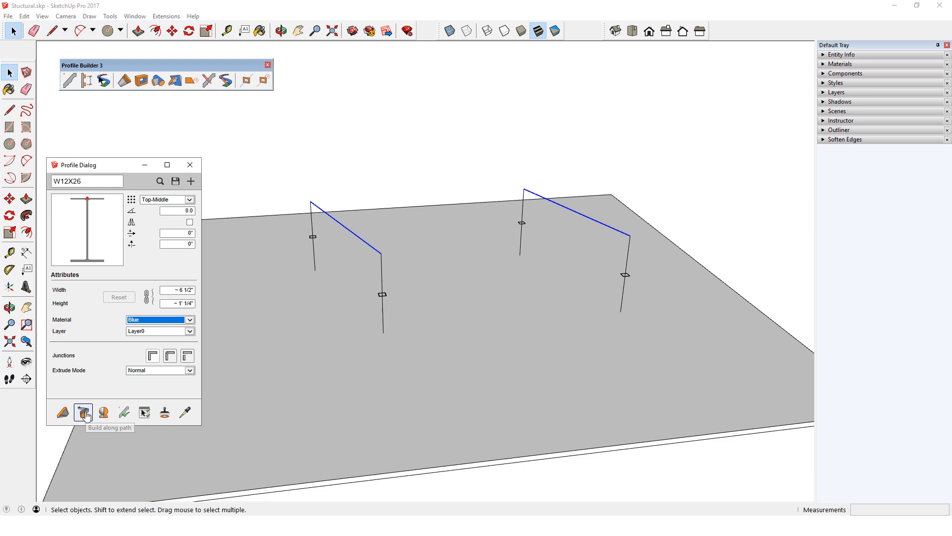
click(83, 412)
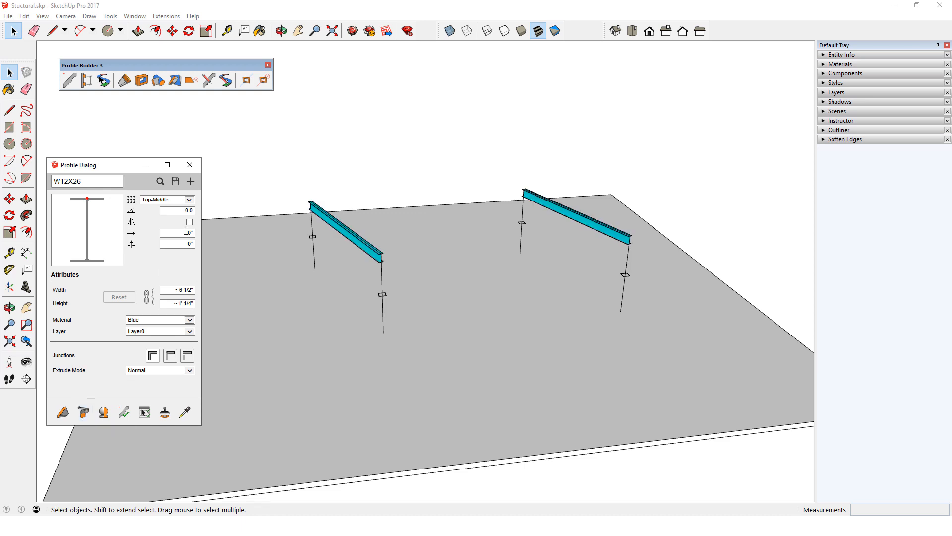
- Copy and scale the beam paths to add the remaining perimeter and cross beams
click(346, 235)
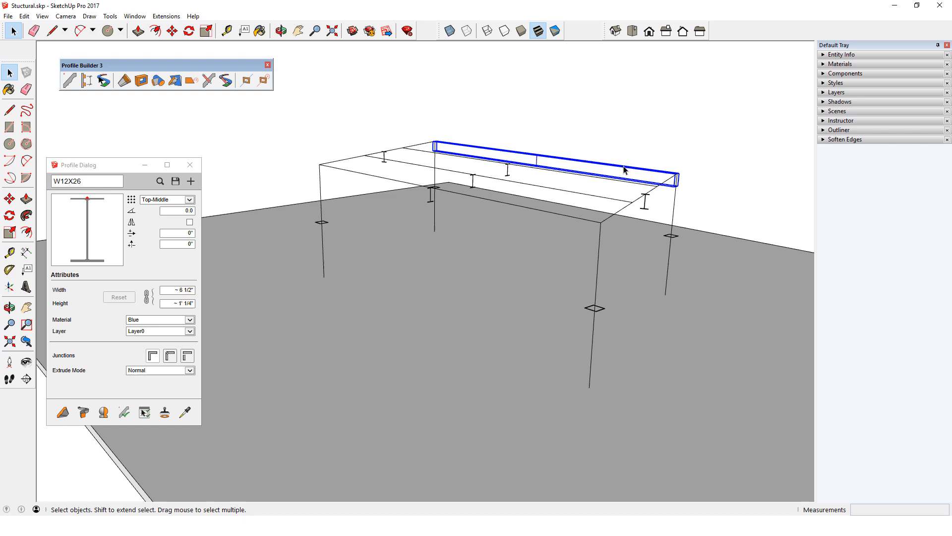
click(207, 30)
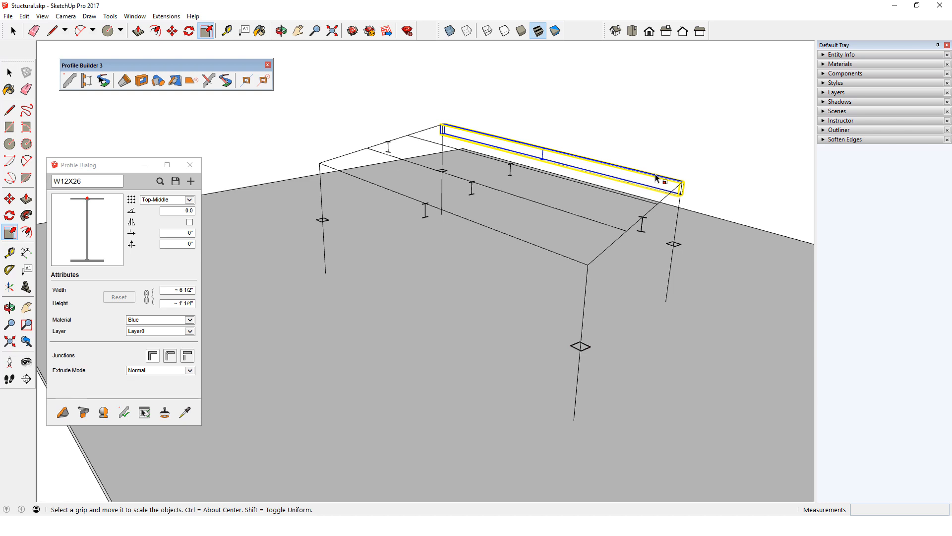
mouse_move(657, 156)
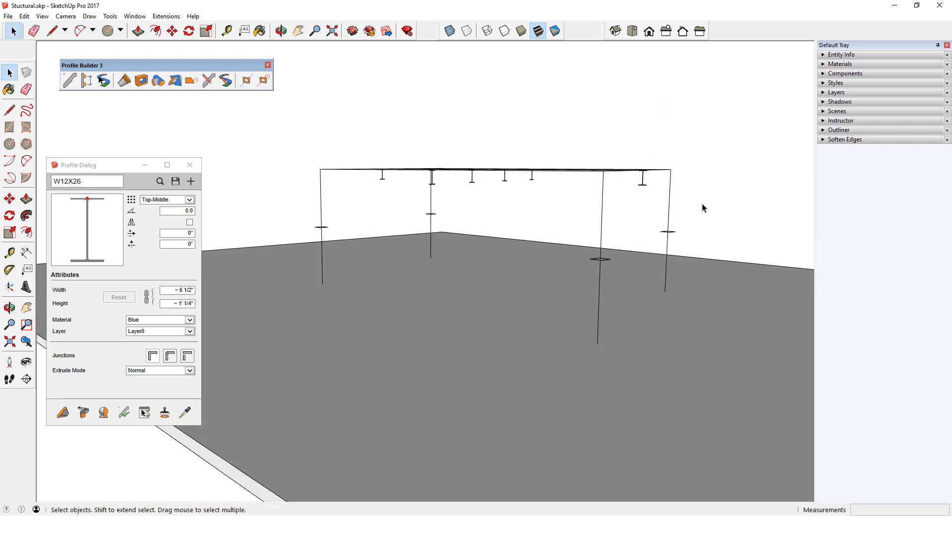
- Rebuild the frame as solid members and trim the columns against the beam faces
click(262, 79)
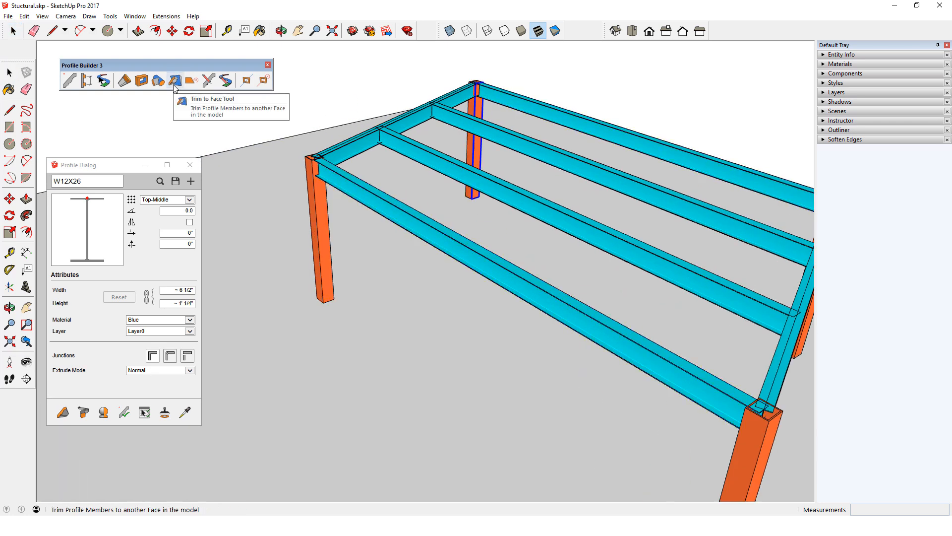
click(174, 79)
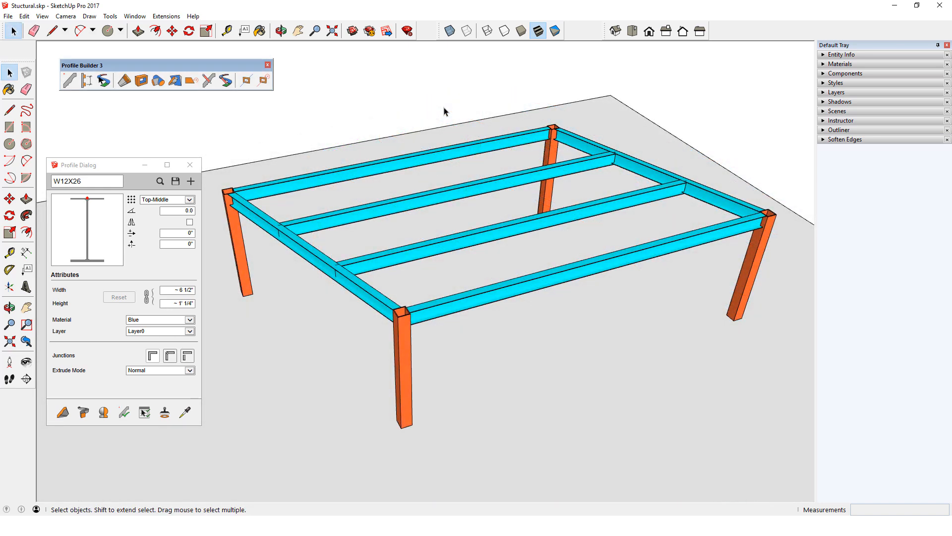
click(245, 79)
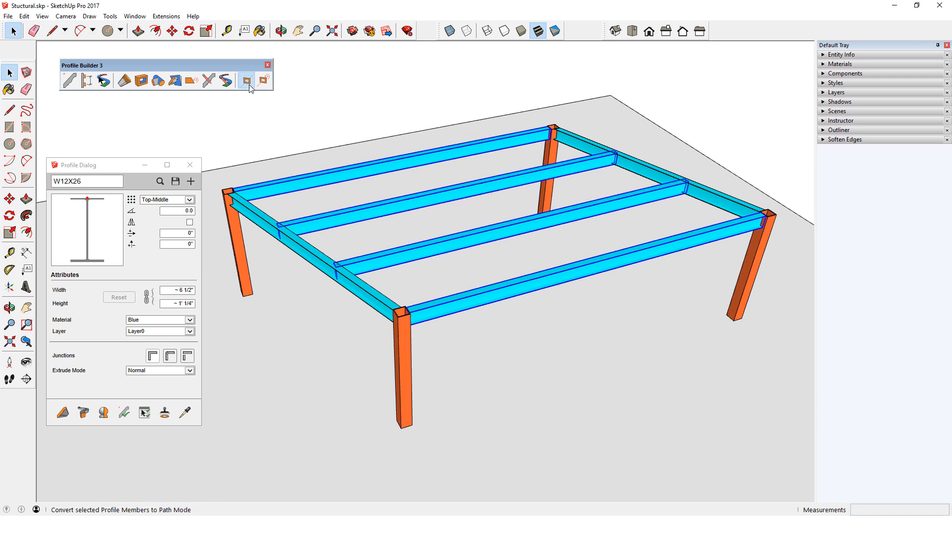
- Turn the long beams into yellow C10X15.3 channels, leaving the end beams blue
click(246, 80)
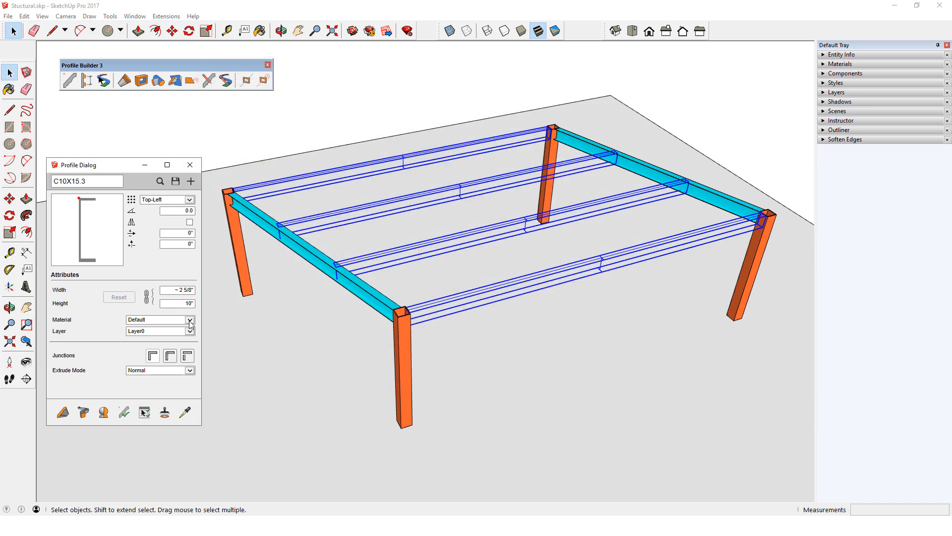
click(124, 411)
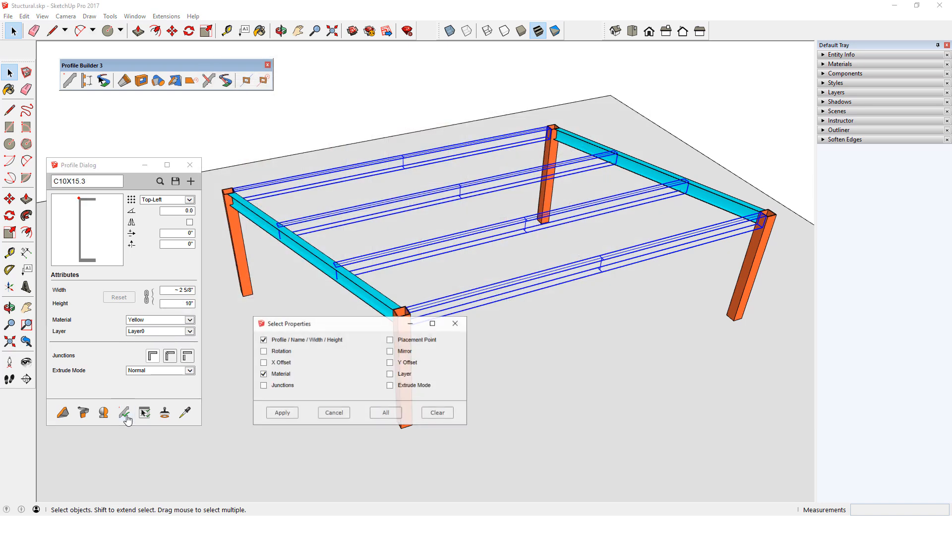
click(124, 411)
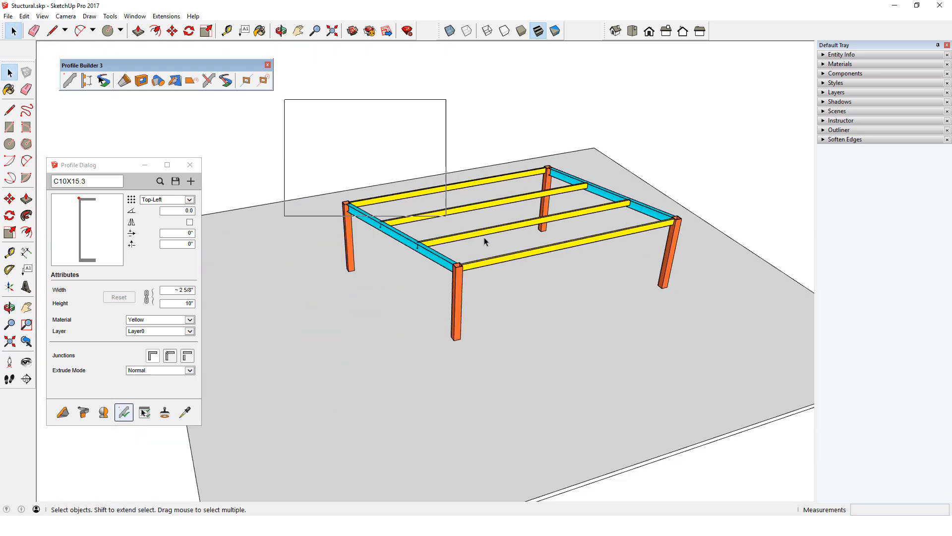
- Review the frame in path mode, then switch to Pipe.skp with the Pipe 12" profile
click(245, 80)
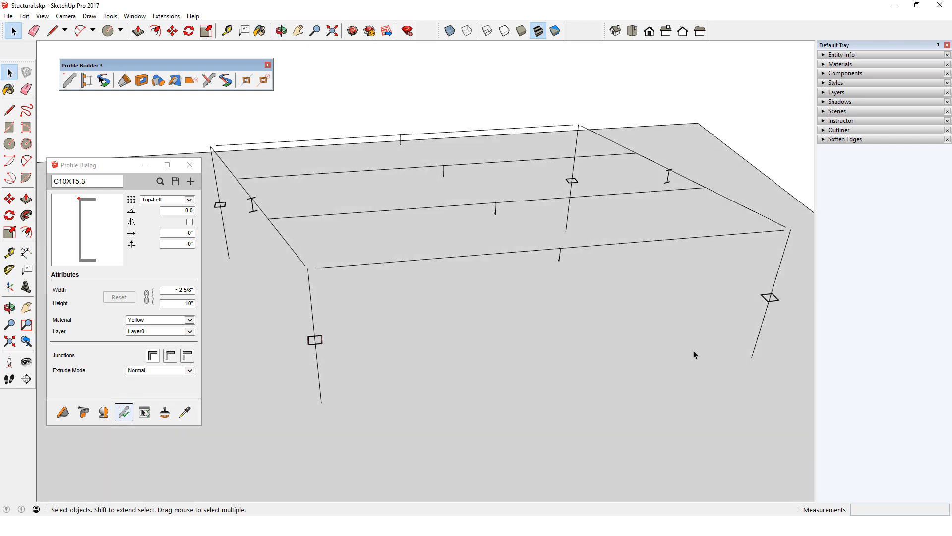
click(824, 92)
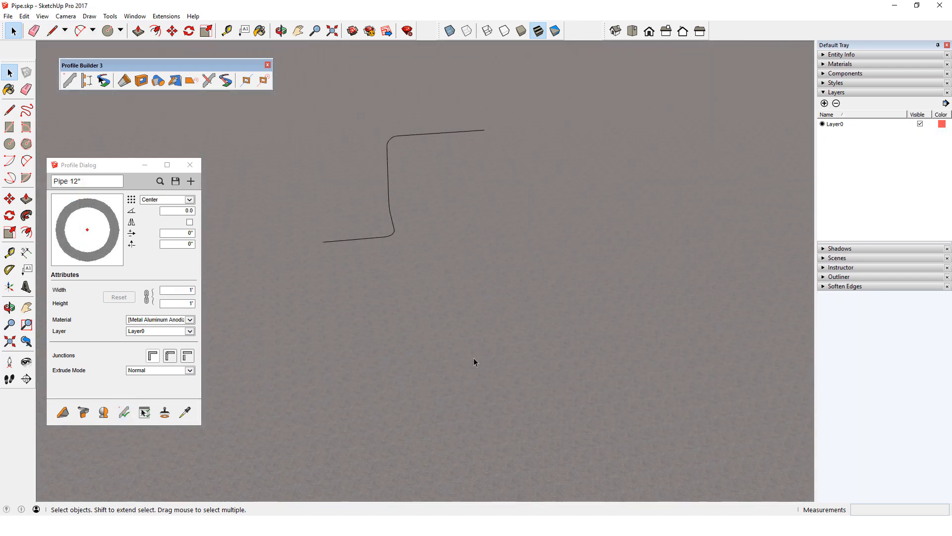
- Build a 12" aluminum pipe along the bent path with rounded arc bends
click(281, 31)
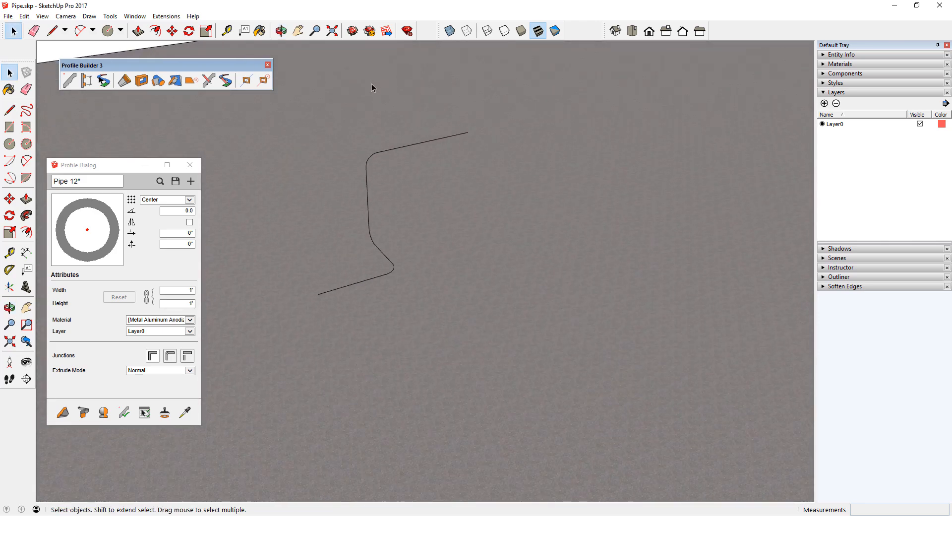
mouse_move(70, 52)
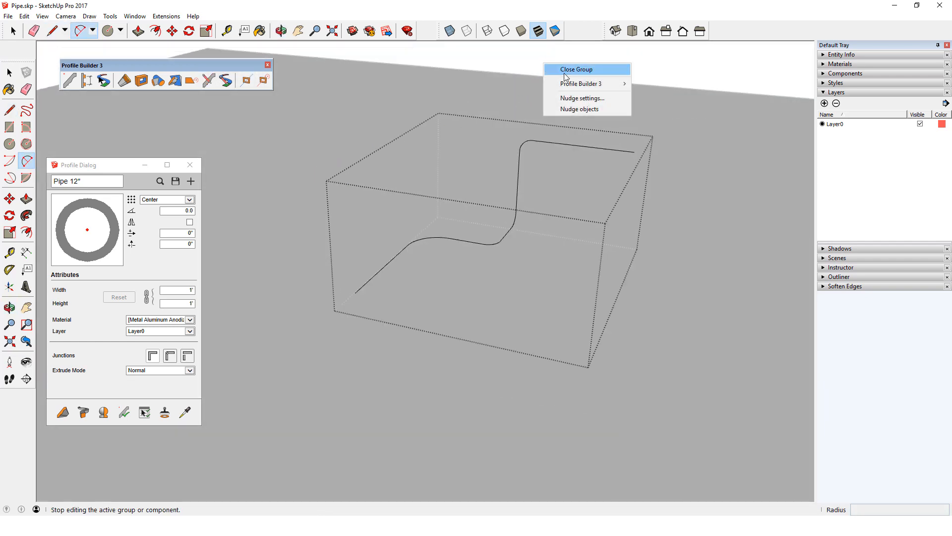
click(576, 69)
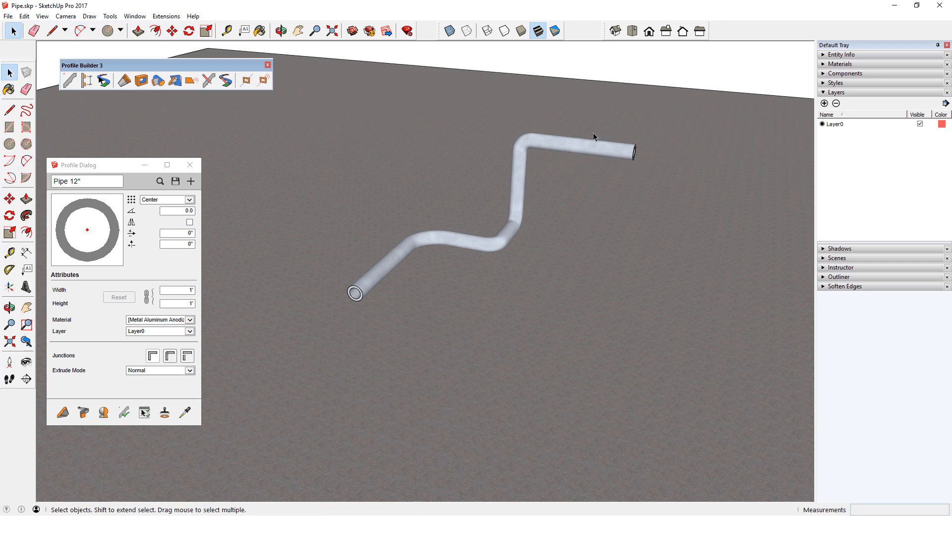
- Return the pipe to path mode and add an extra curved bend near its lower end
click(246, 80)
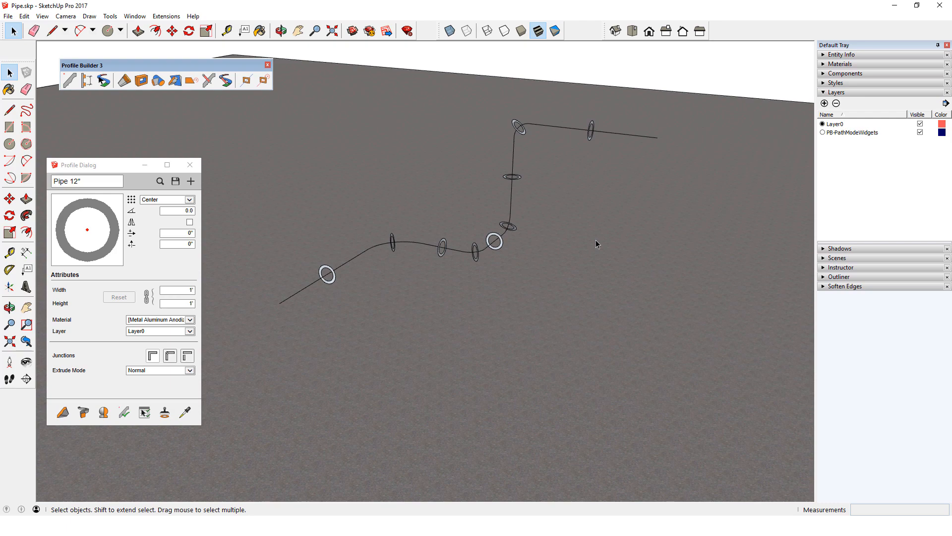
mouse_move(602, 136)
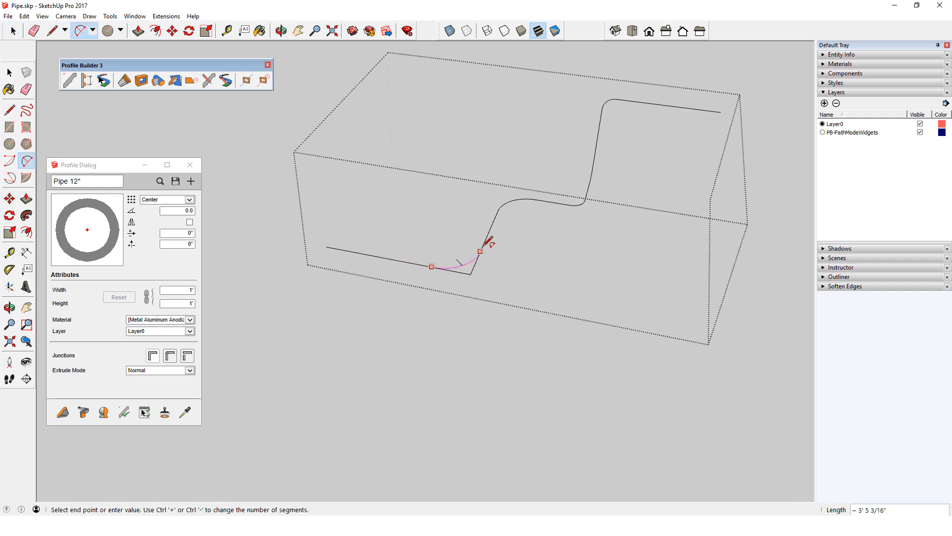
right_click(355, 331)
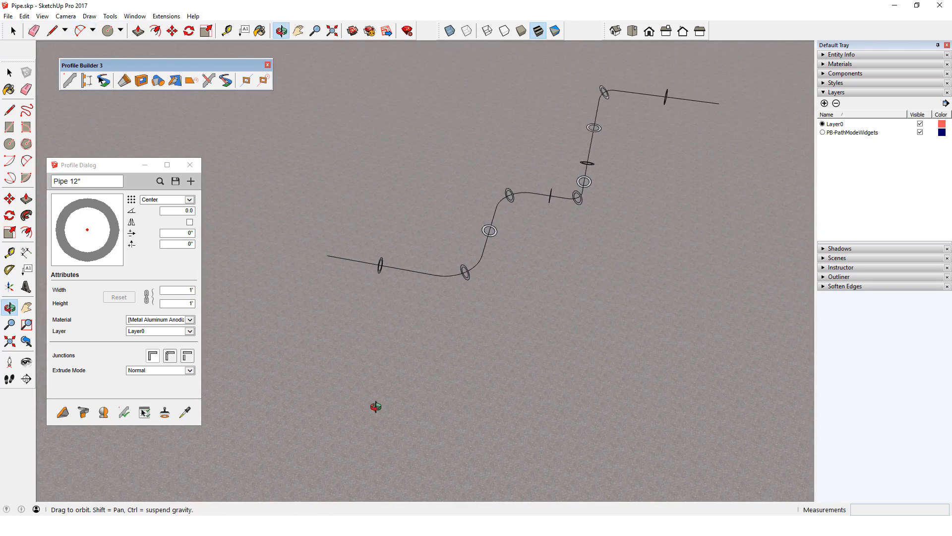
- Build a 9" Metal Rusted branch pipe off the lower run and inspect the joint
click(47, 29)
text(9")
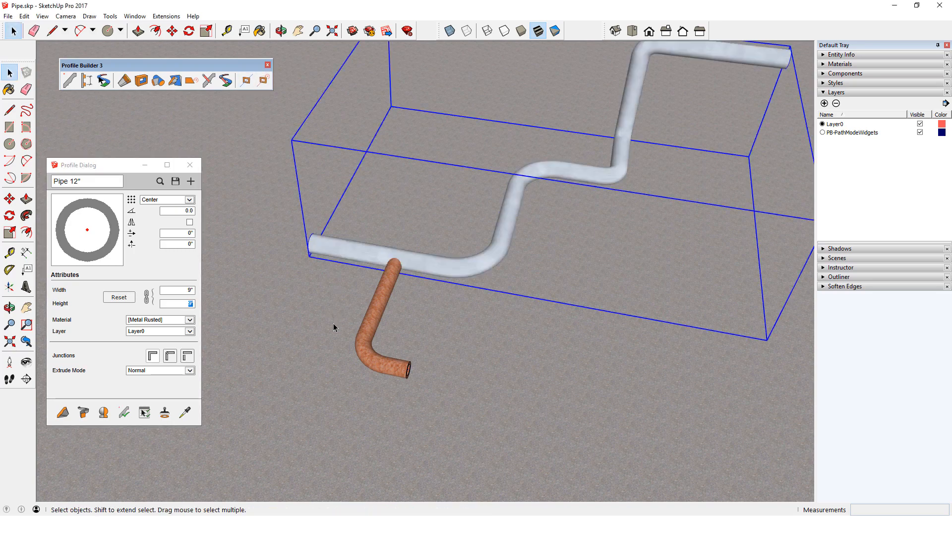
click(281, 29)
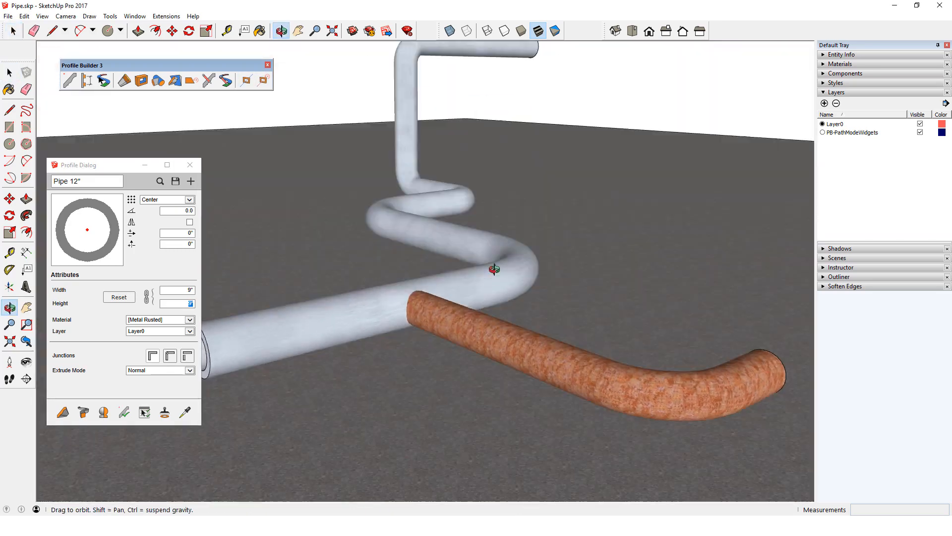